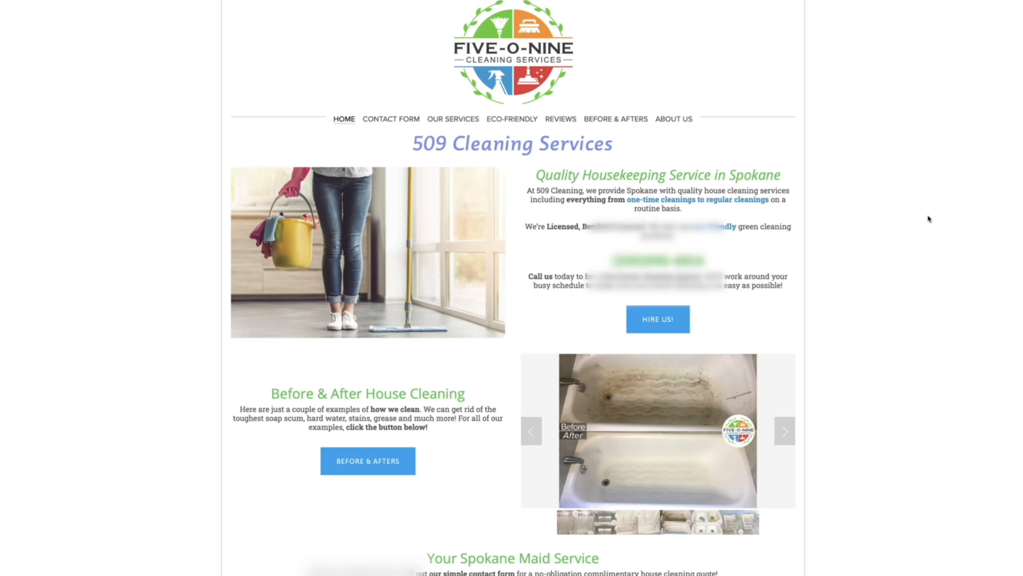
- Browse the example site and Marketing panel to reach the MAXTECH 10% discount pop-up
scroll(down, 3)
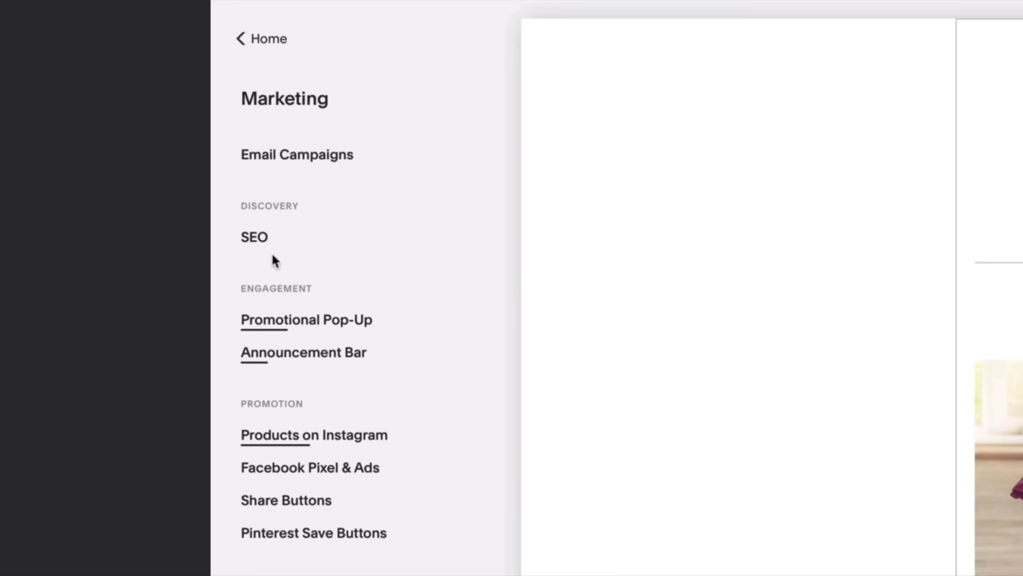
click(254, 236)
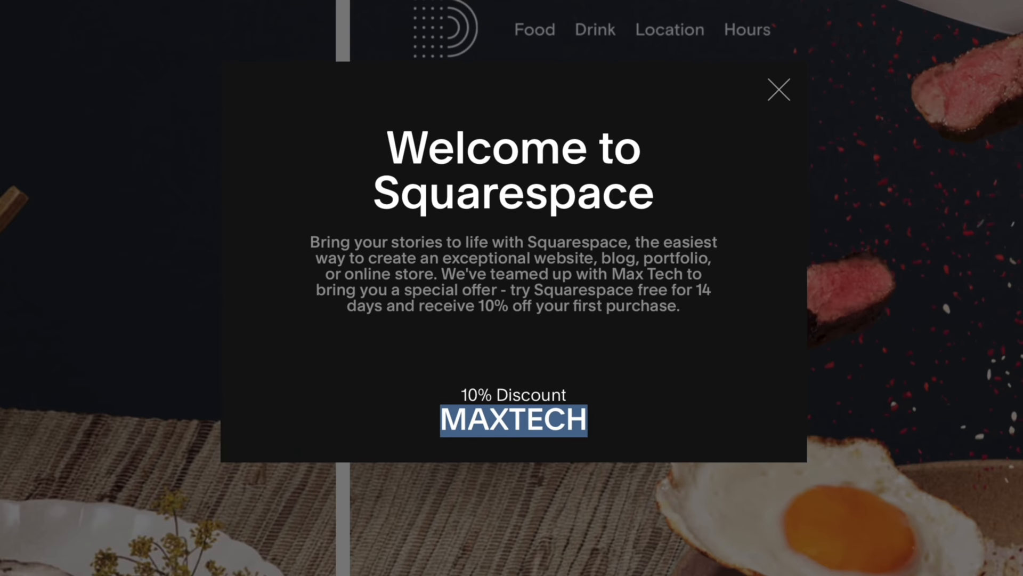
scroll(down, 3)
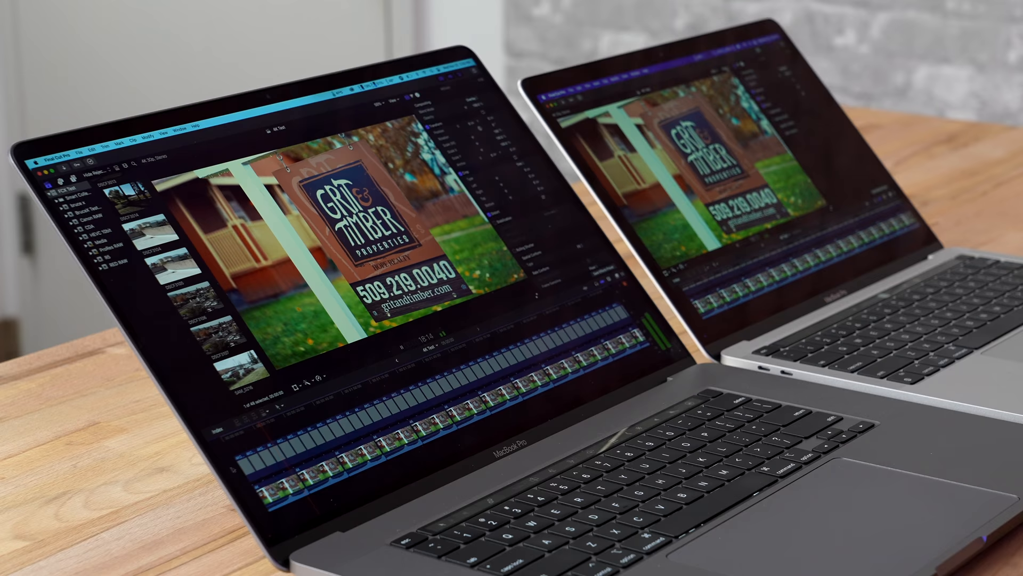
click(343, 142)
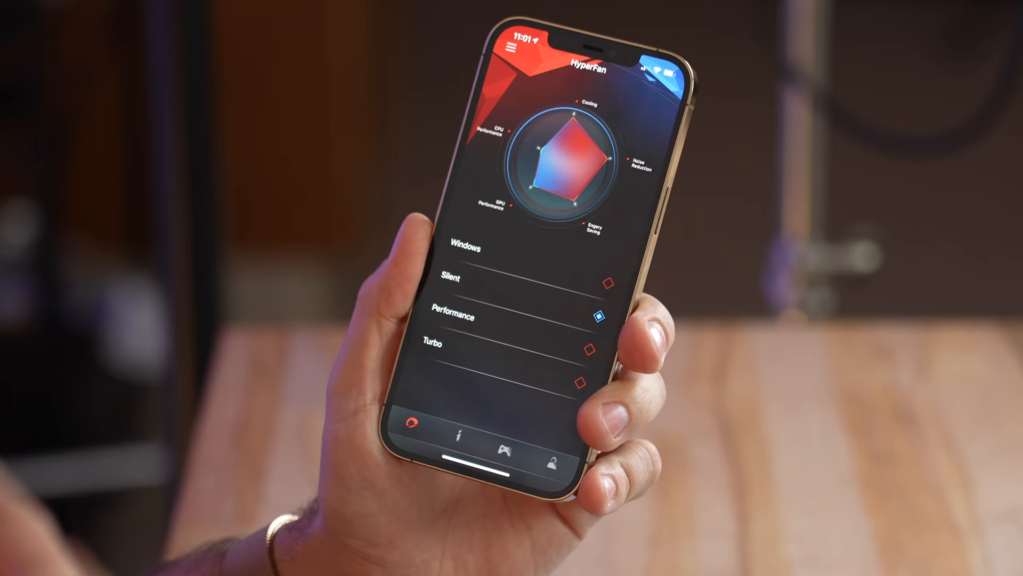
click(457, 434)
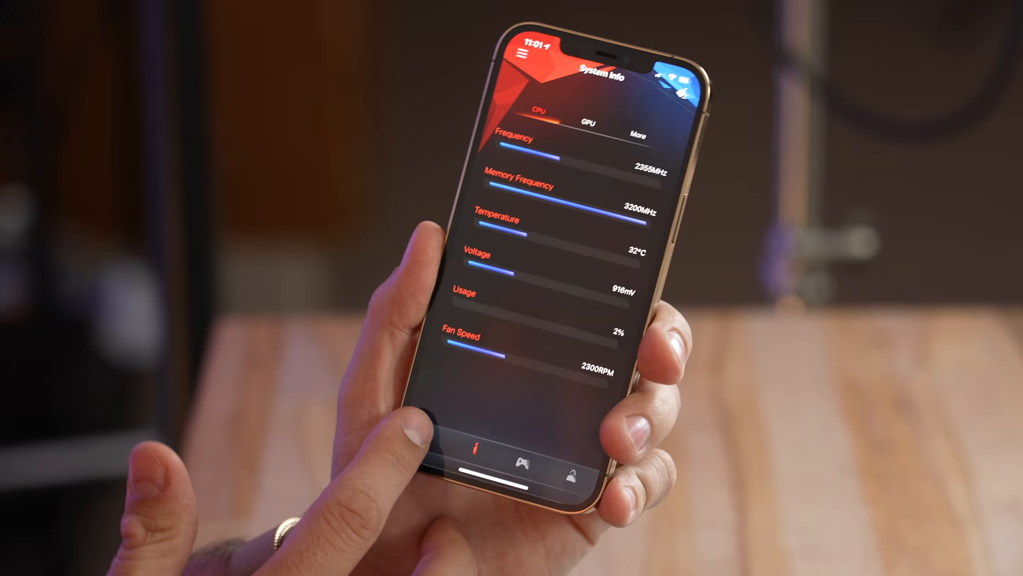
click(516, 476)
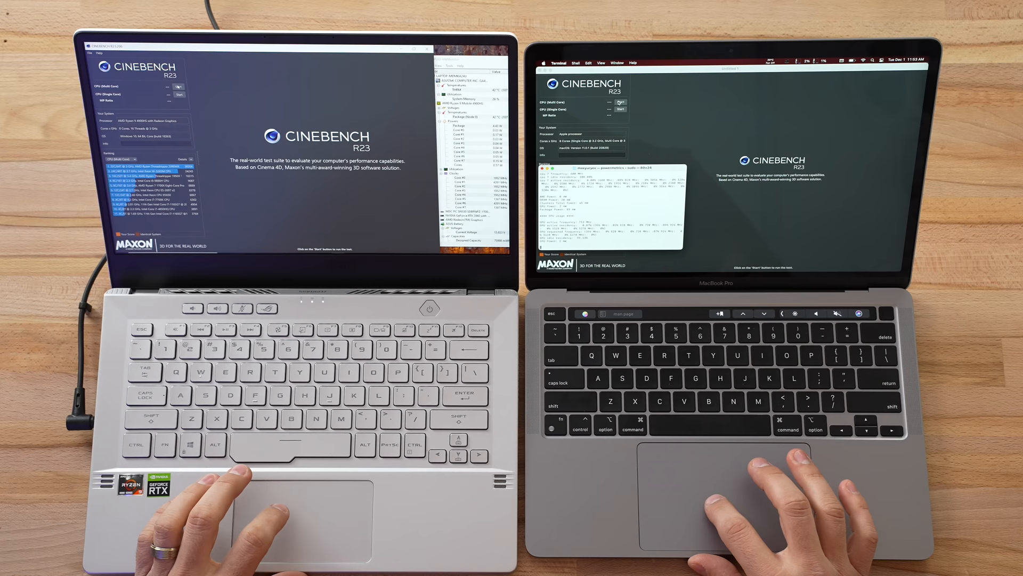
click(620, 102)
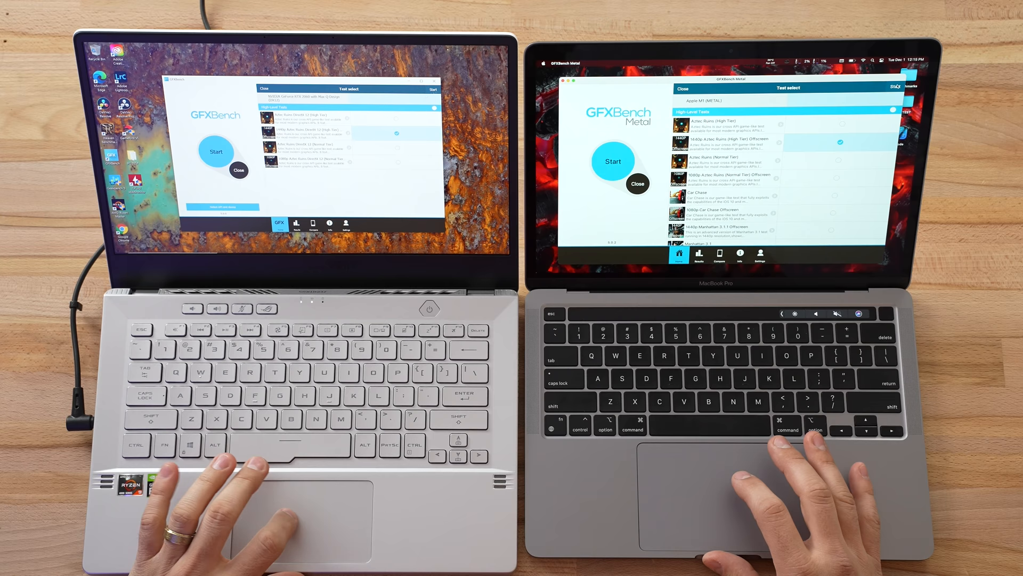
- Start the 1440p Aztec Ruins DirectX 12 High Tier Offscreen benchmark run
click(216, 151)
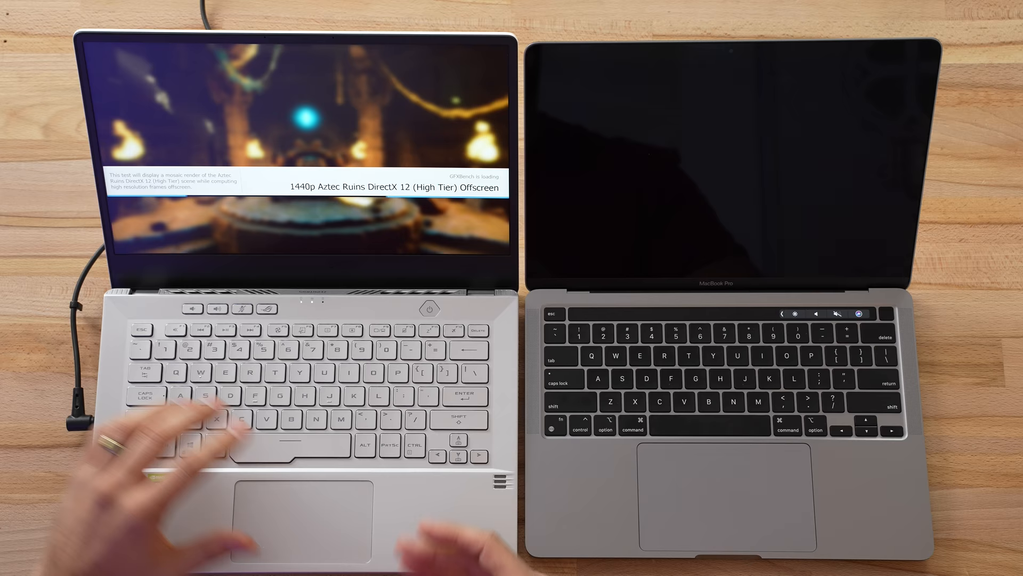